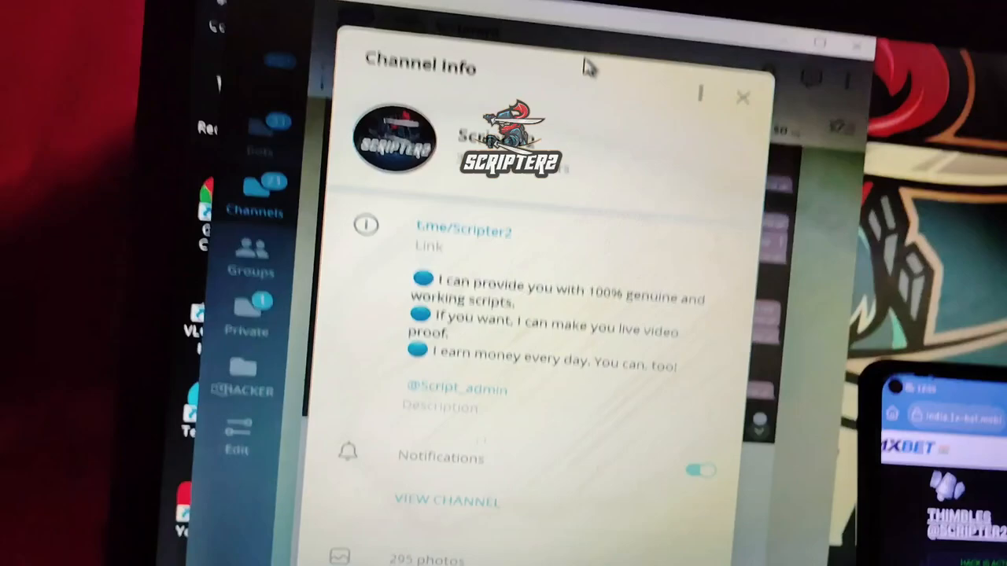
View the Scripter2 channel's info panel while the Thimbles game holds a bet of 20
scroll(down, 3)
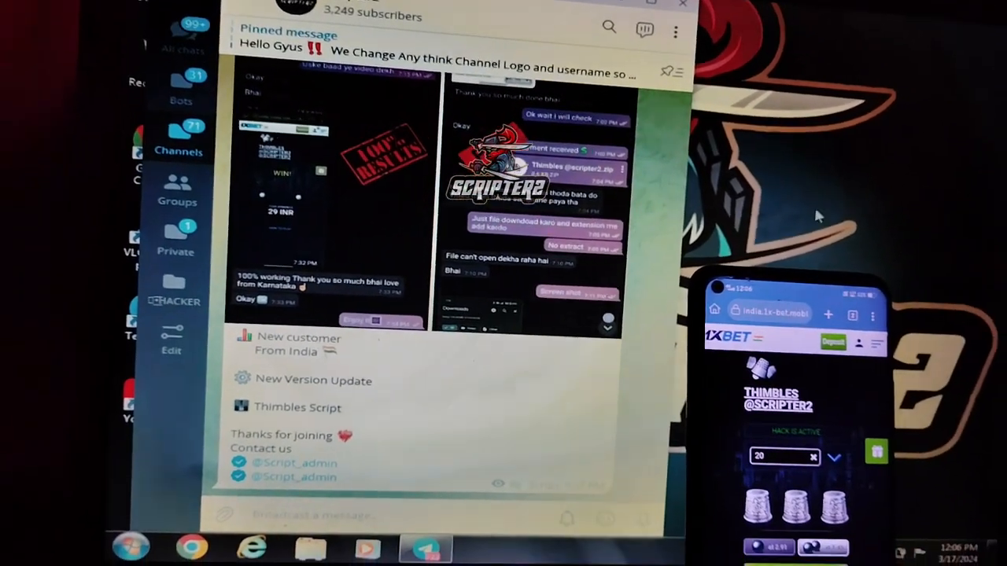
click(370, 16)
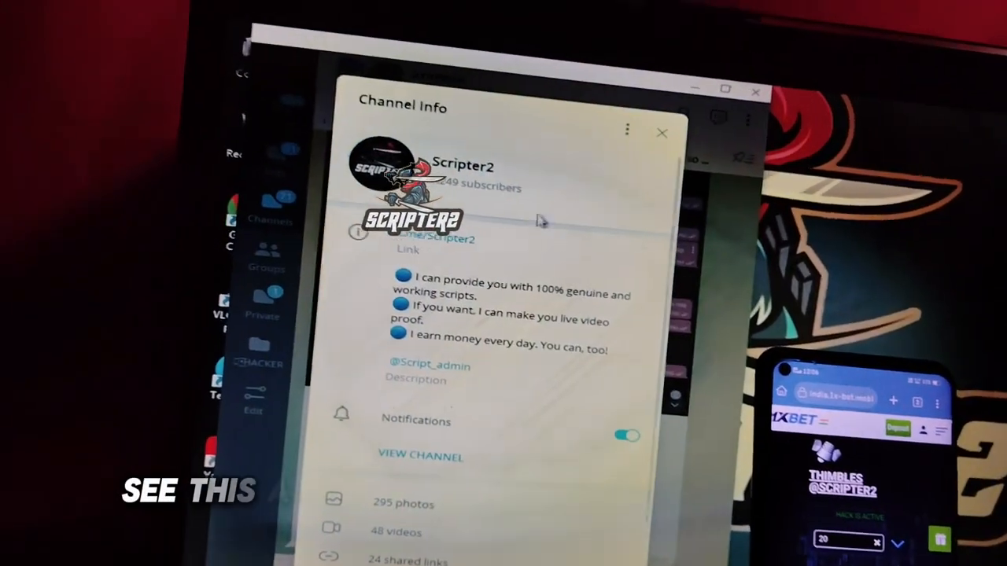